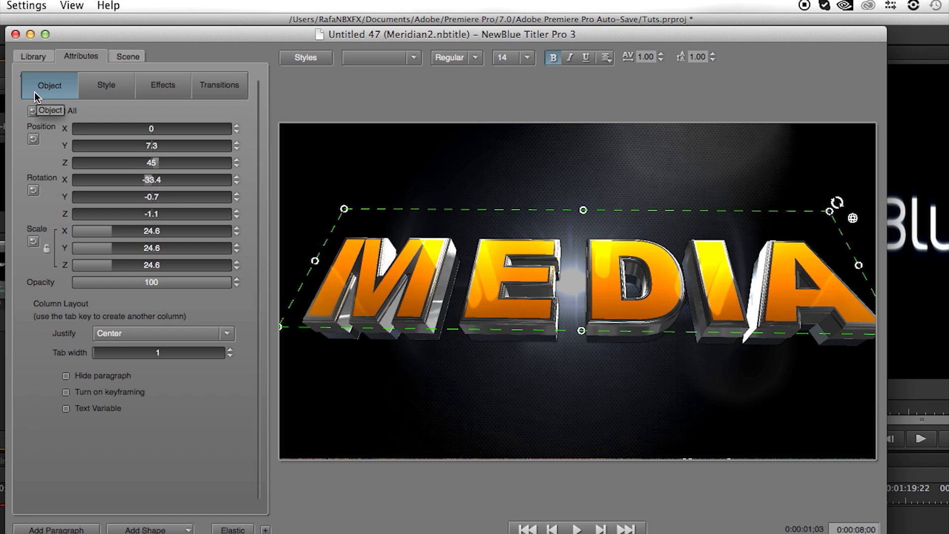
Show the Style Settings for the MEDIA title's face layer with its orange texture fill
{"action": "left_click", "coordinate": [106, 85]}
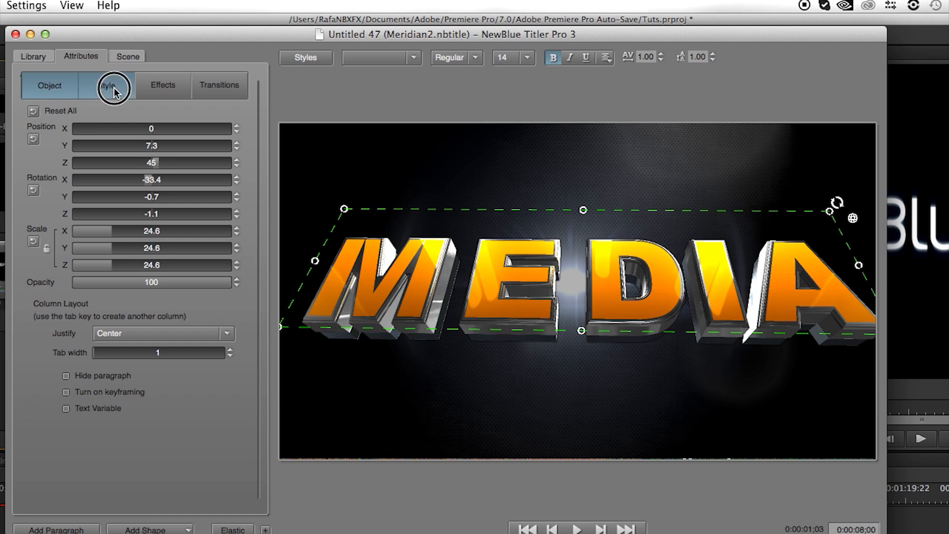
{"action": "left_click", "coordinate": [105, 85]}
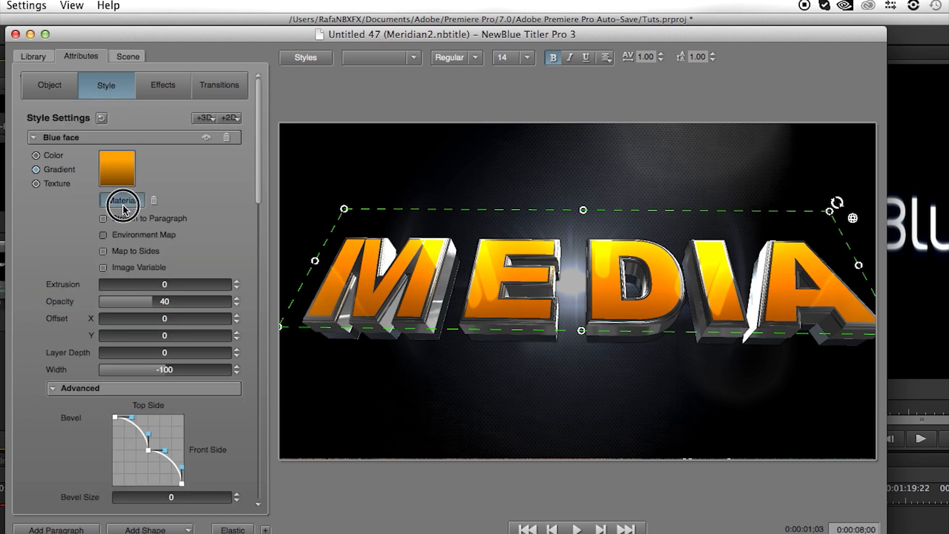
Apply the bone2-equus_grevyi normal-map material to the orange MEDIA letter faces
{"action": "left_click", "coordinate": [121, 200]}
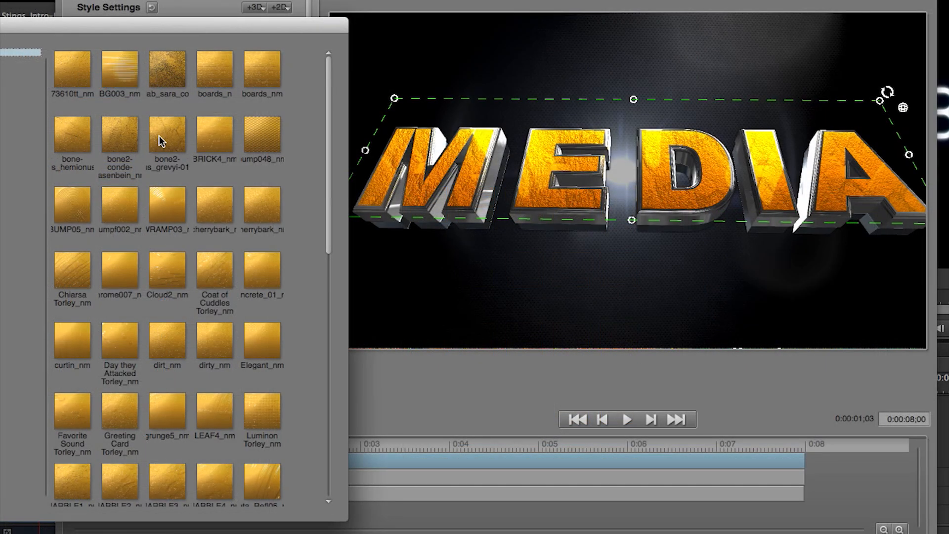
{"action": "left_click", "coordinate": [263, 136]}
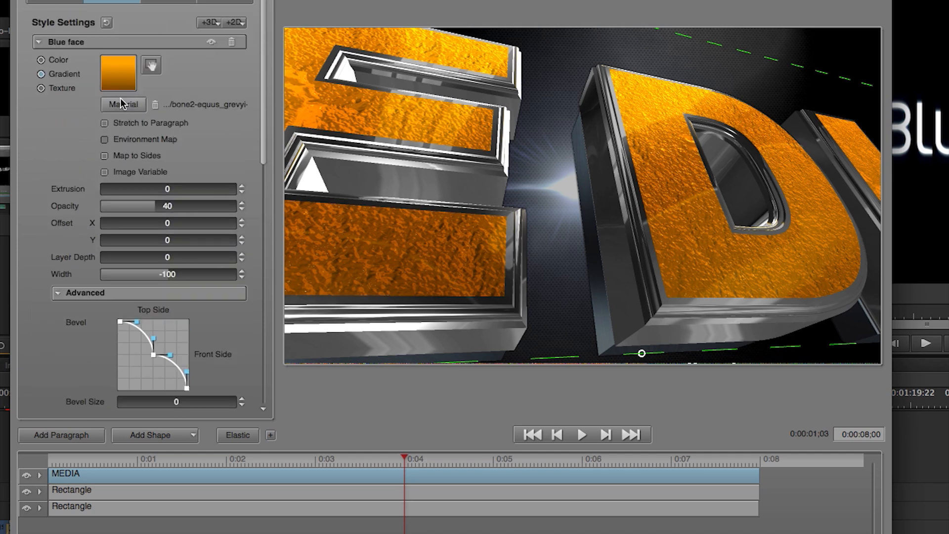
Reopen the material texture browser over the bumpy orange MEDIA title
{"action": "left_click", "coordinate": [123, 104]}
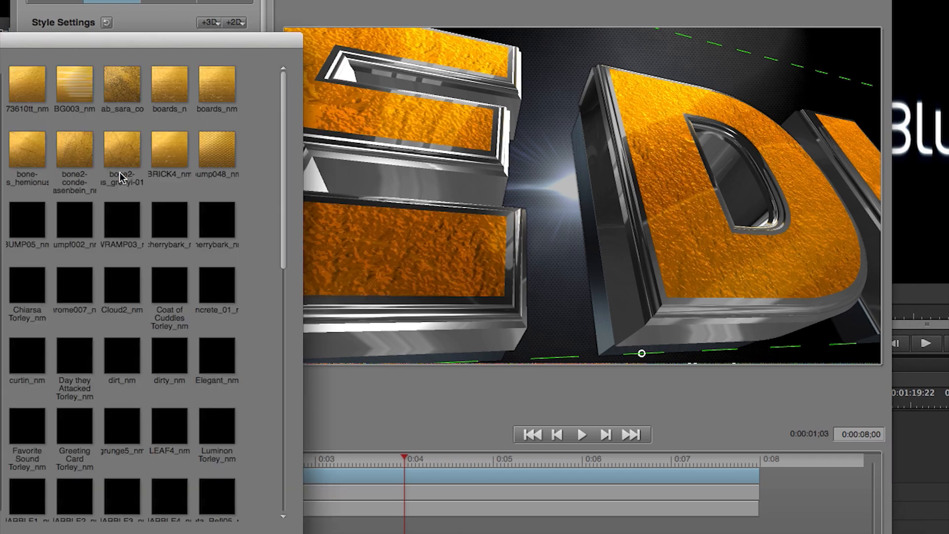